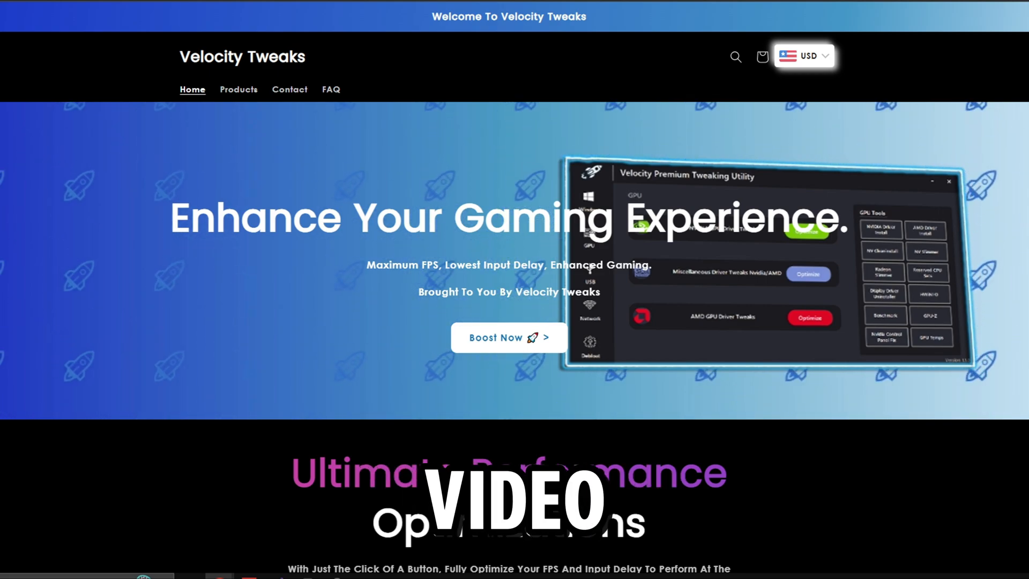
Visit discord.gg/velocitytweaks in incognito to reach the Velocity Tweaks welcome channel.
{"action": "scroll", "scroll_direction": "down", "scroll_amount": 3}
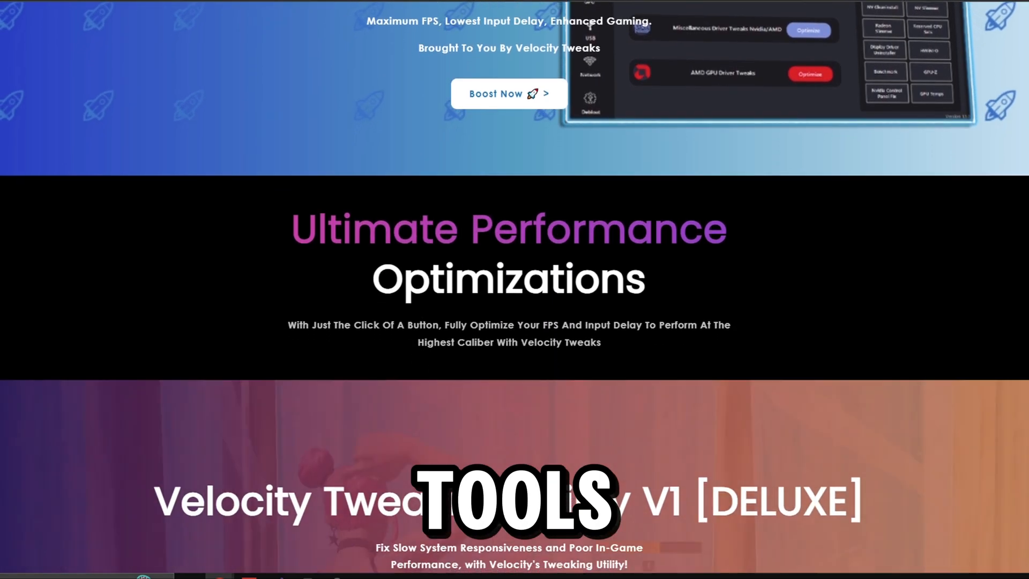
{"action": "scroll", "scroll_direction": "down", "scroll_amount": 3}
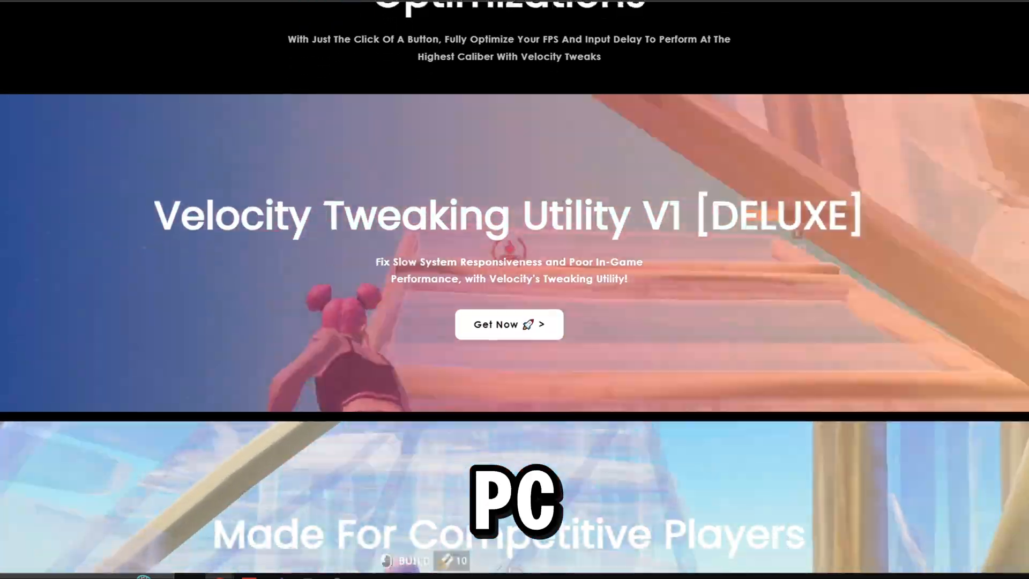
{"action": "scroll", "scroll_direction": "down", "scroll_amount": 3}
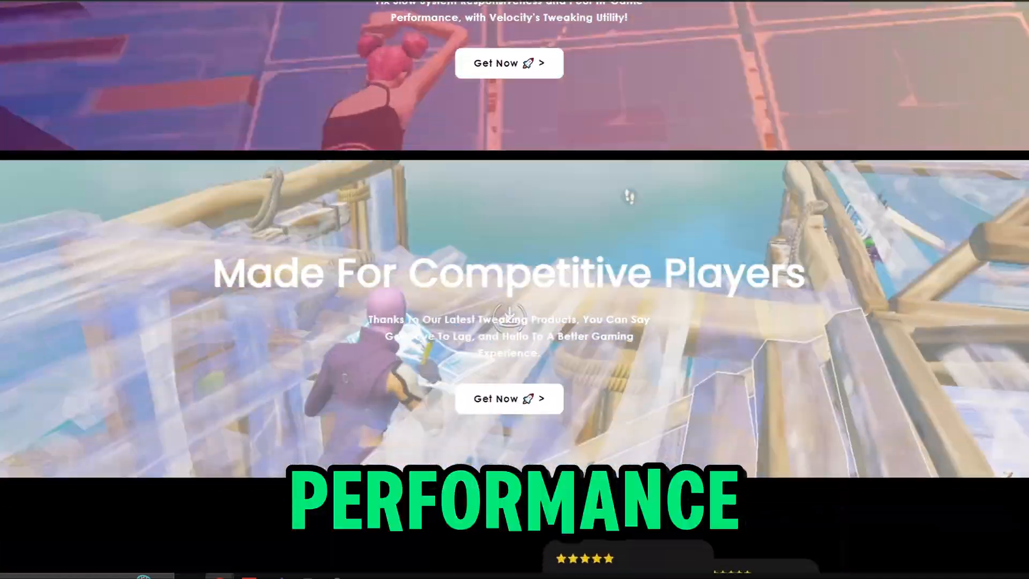
{"action": "scroll", "scroll_direction": "down", "scroll_amount": 3}
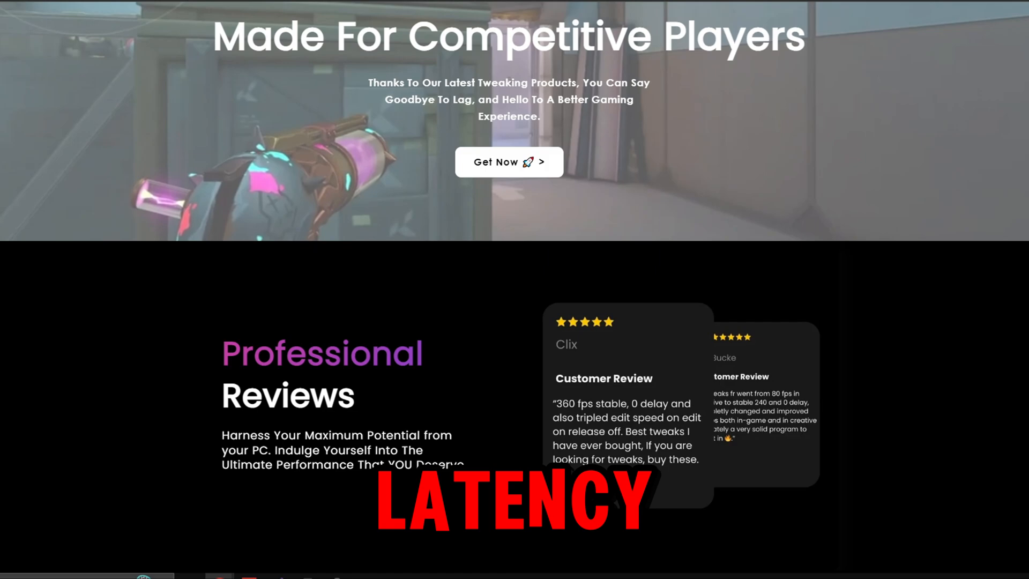
{"action": "scroll", "scroll_direction": "down", "scroll_amount": 3}
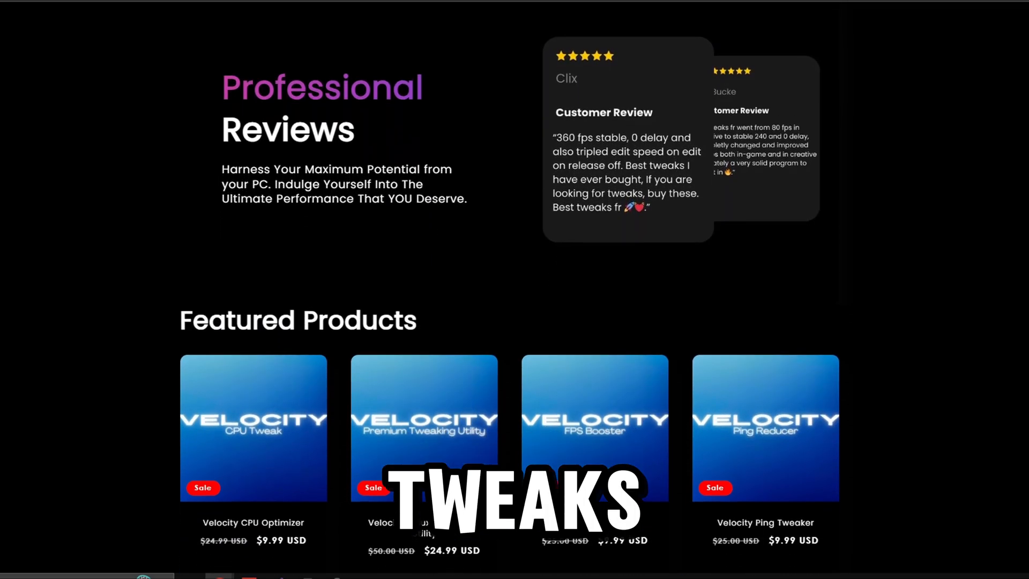
{"action": "scroll", "scroll_direction": "down", "scroll_amount": 3}
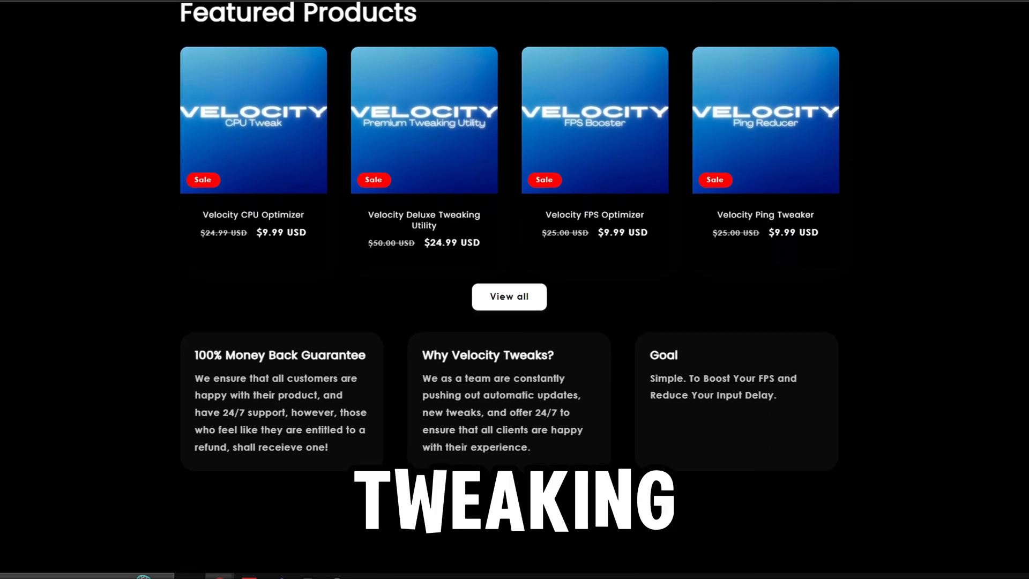
{"action": "scroll", "scroll_direction": "down", "scroll_amount": 3}
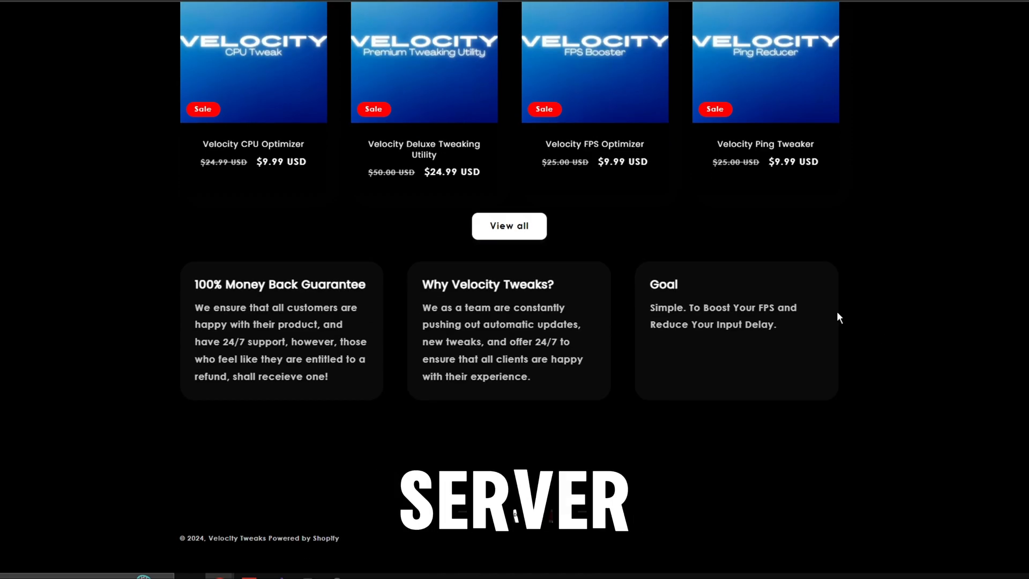
{"action": "scroll", "scroll_direction": "up", "scroll_amount": 3}
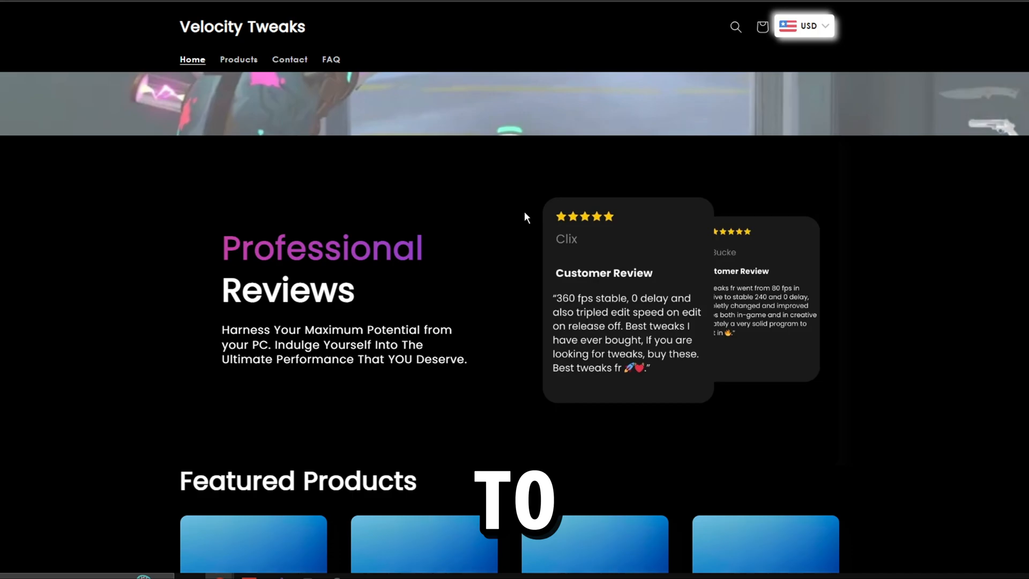
{"action": "scroll", "scroll_direction": "up", "scroll_amount": 3}
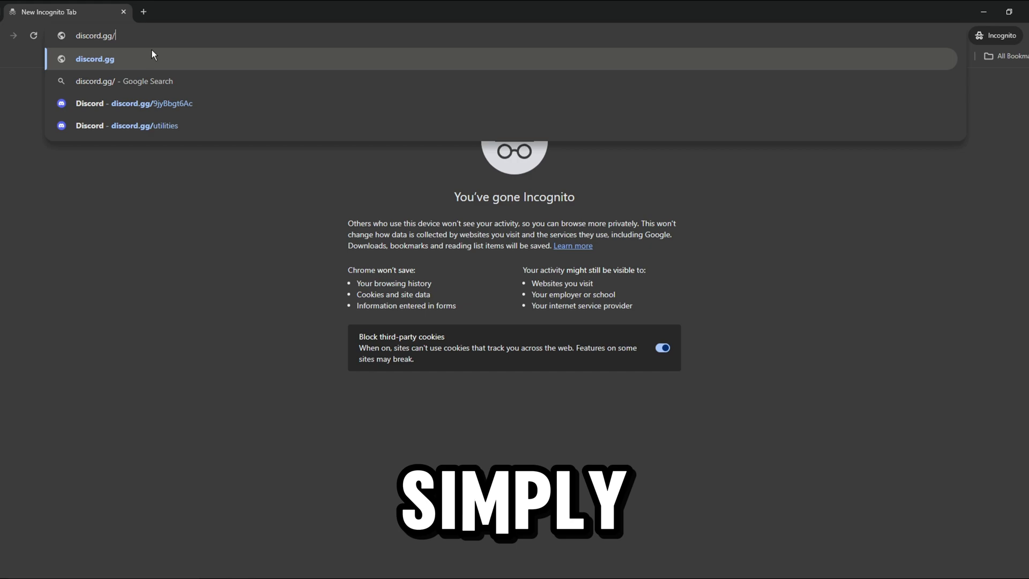
{"action": "type", "text": "velocitytweaks"}
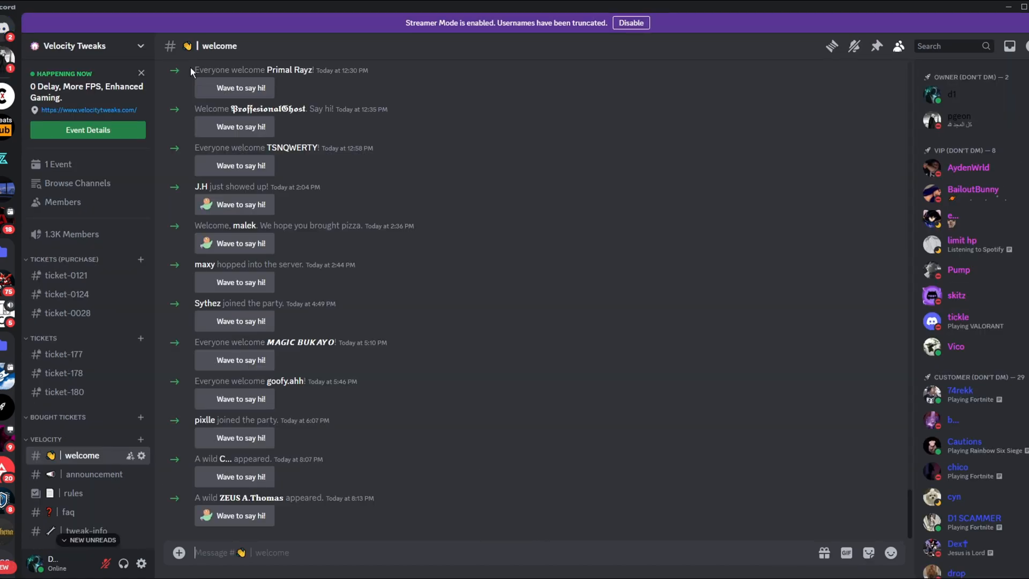
{"action": "mouse_move", "coordinate": [62, 201]}
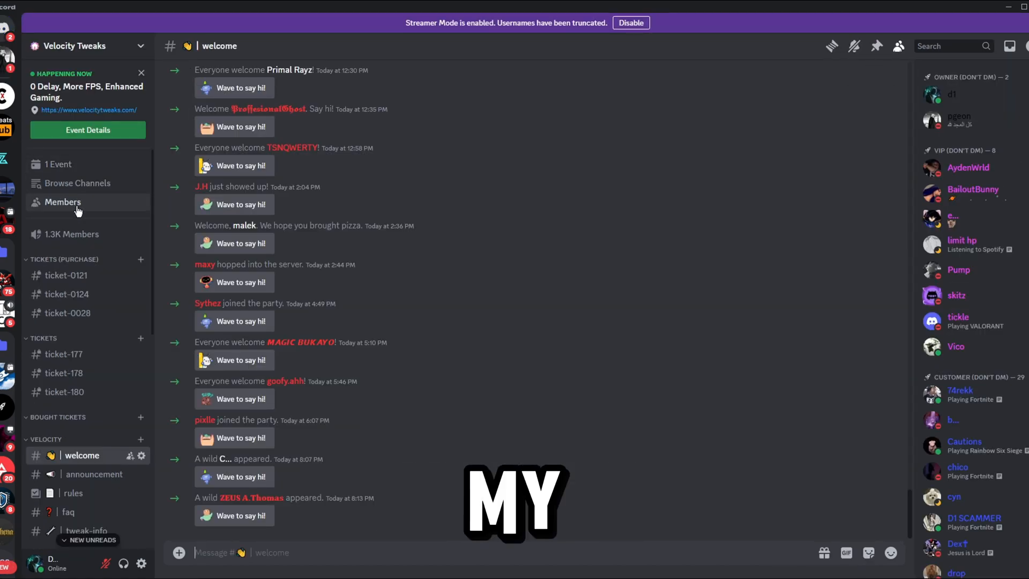
Download D1_Free_Tweaking_Utility.bat from #free-utility and run it from its folder.
{"action": "scroll", "scroll_direction": "down", "scroll_amount": 3}
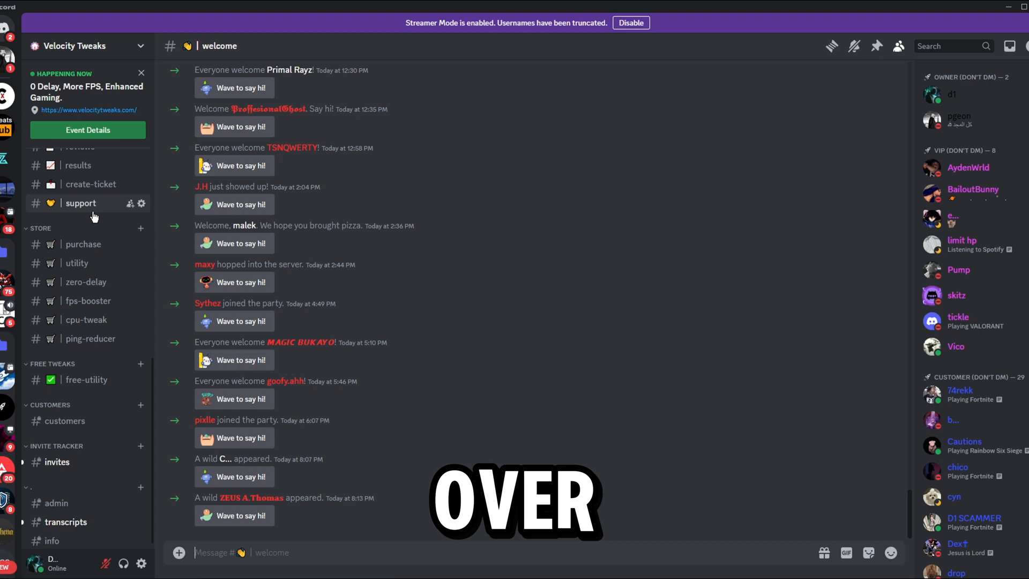
{"action": "left_click", "coordinate": [86, 380]}
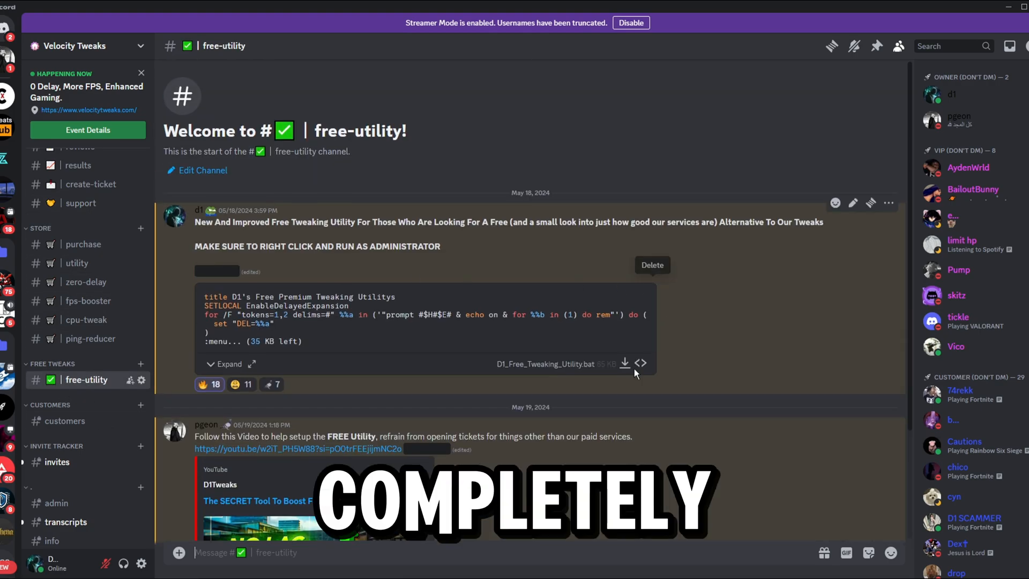
{"action": "mouse_move", "coordinate": [665, 427]}
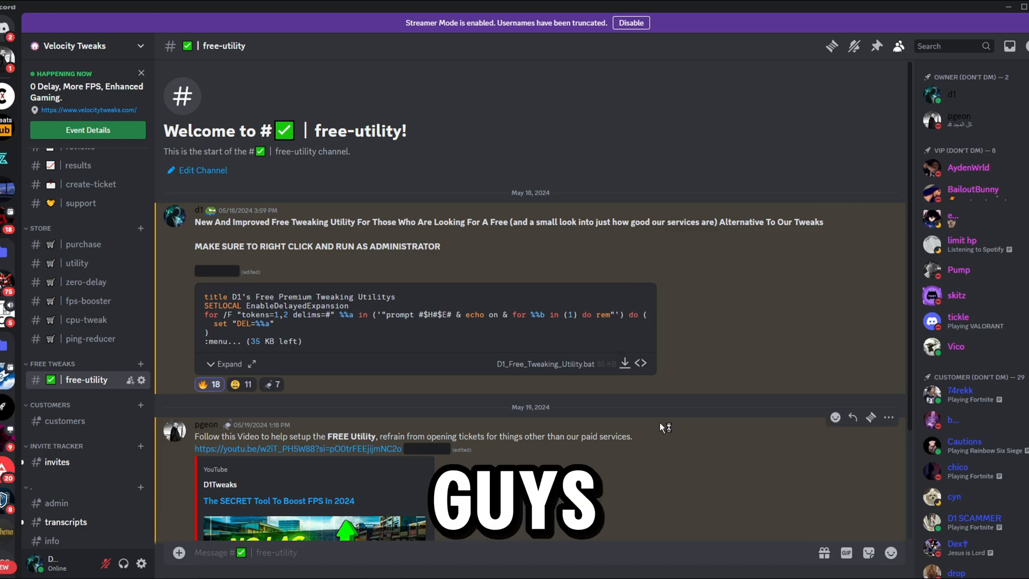
{"action": "left_click", "coordinate": [624, 362]}
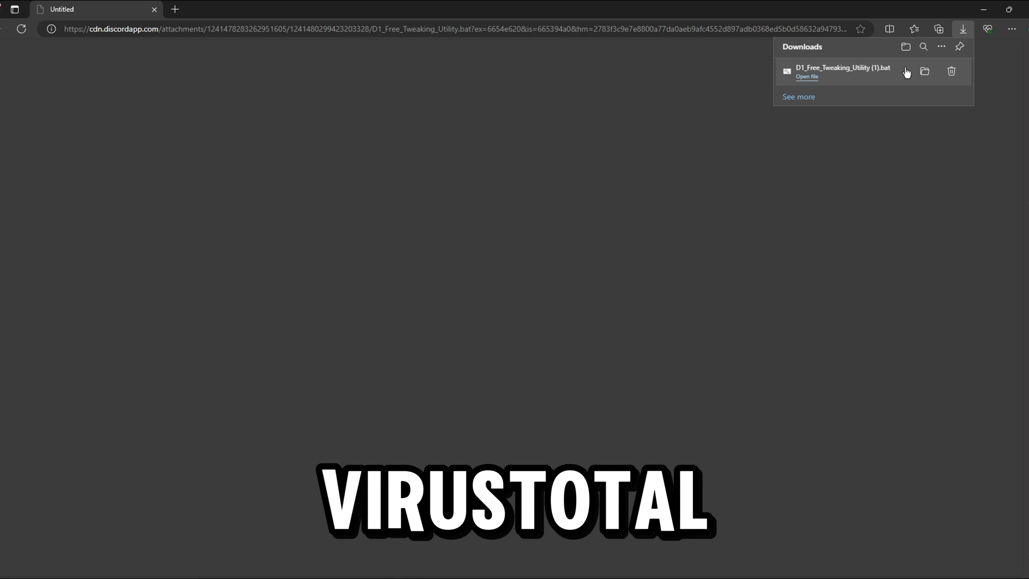
{"action": "left_click", "coordinate": [925, 71]}
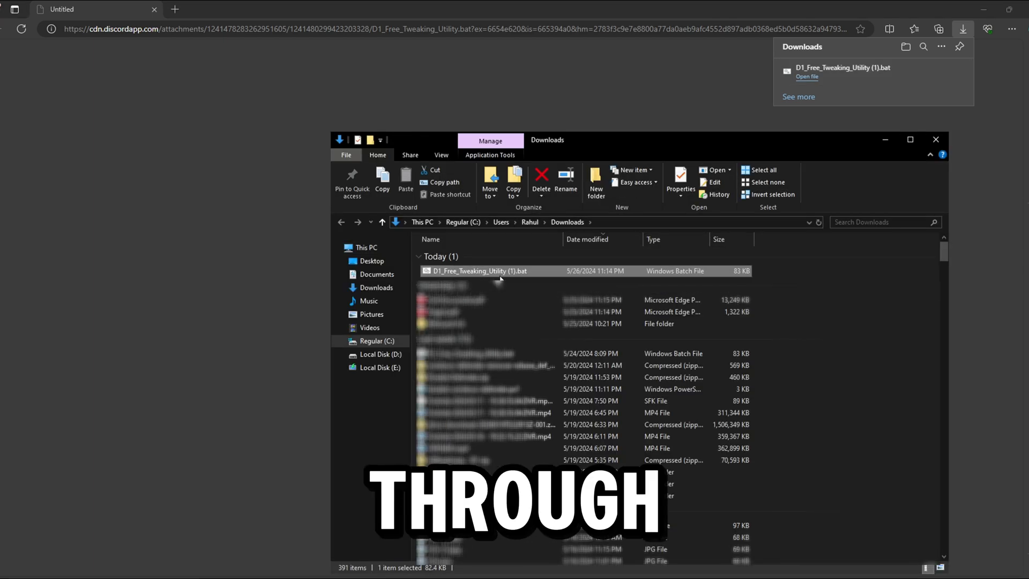
{"action": "double_click", "coordinate": [480, 270]}
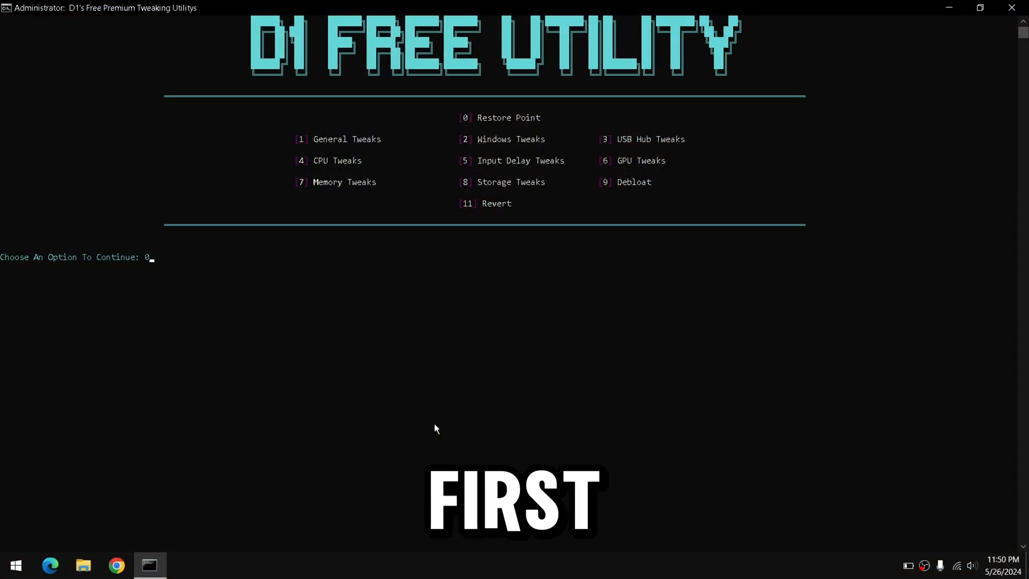
Run option 0 to create a restore point, then enter 2 at the main menu.
{"action": "key", "text": "Backspace"}
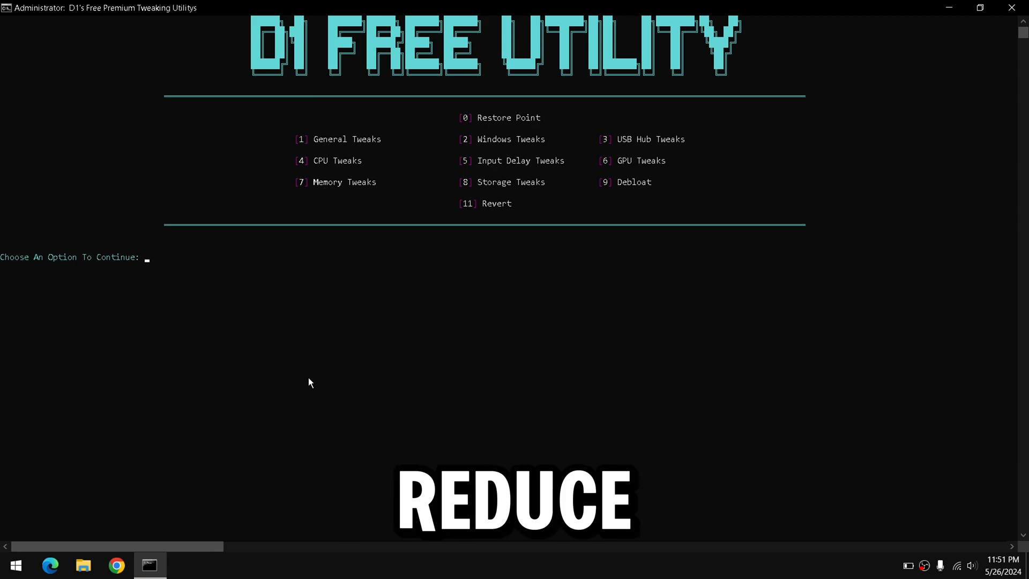
{"action": "type", "text": "2"}
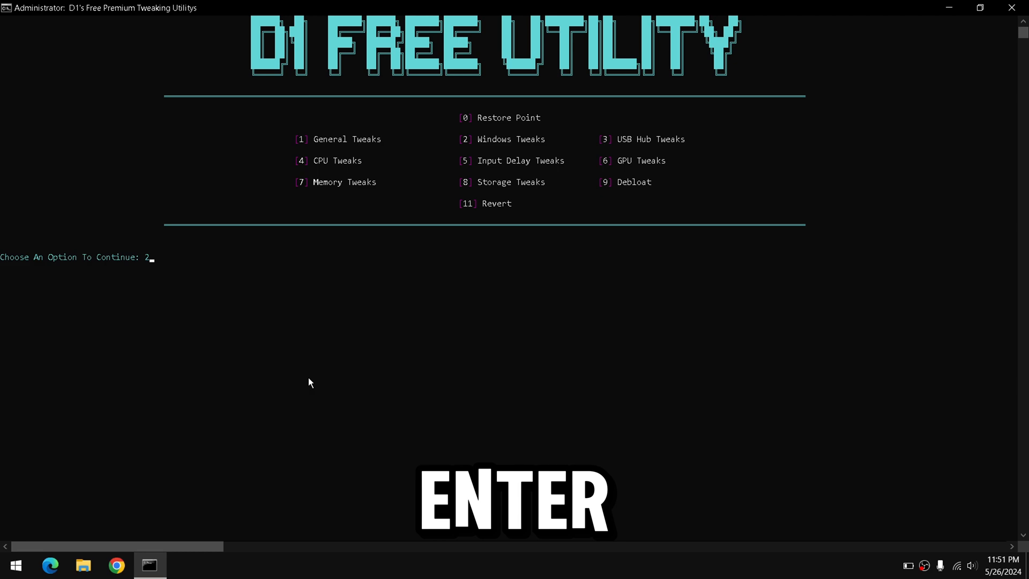
{"action": "mouse_move", "coordinate": [286, 363]}
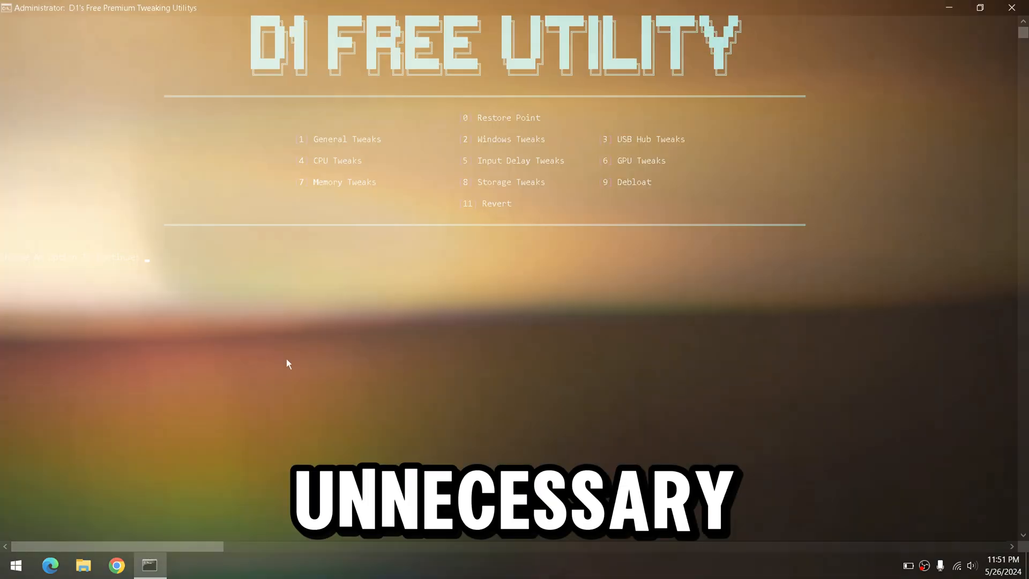
Enter 3 for USB Hub tweaks, then 4 to reach the CPU submenu.
{"action": "type", "text": "3"}
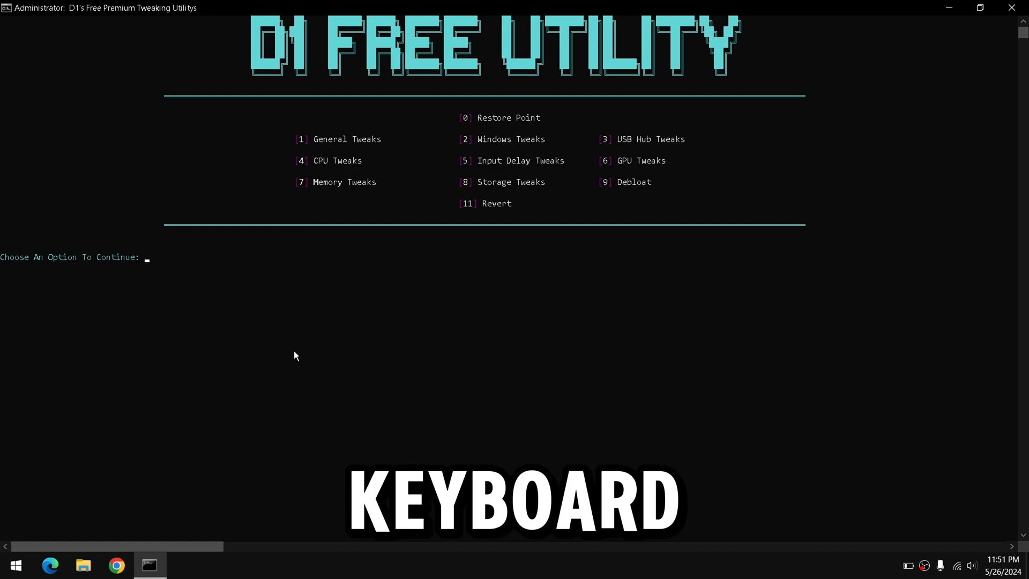
{"action": "type", "text": "4"}
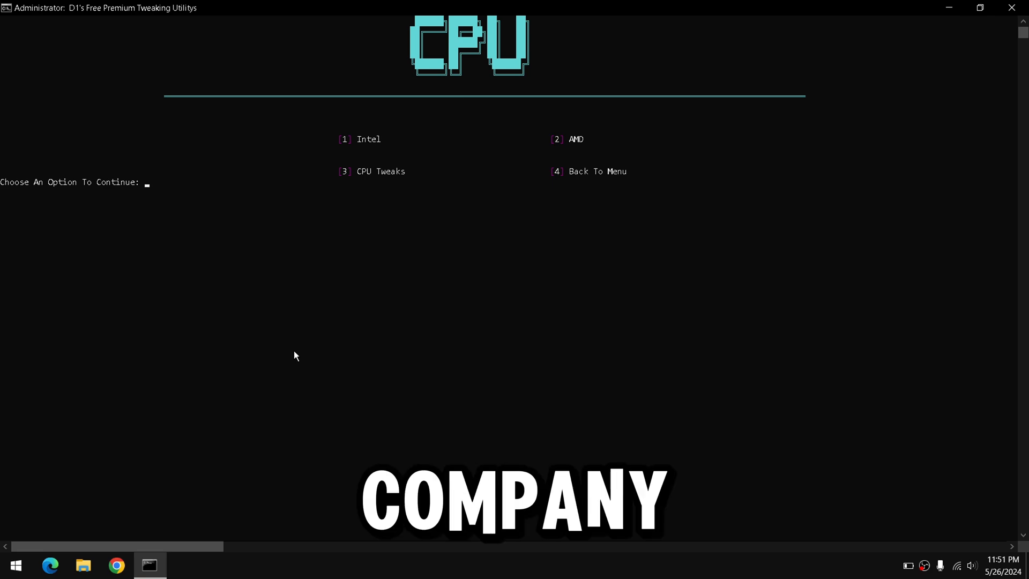
Choose 1 for Intel CPU tweaks, then 5 to reach the GPU submenu.
{"action": "type", "text": "1"}
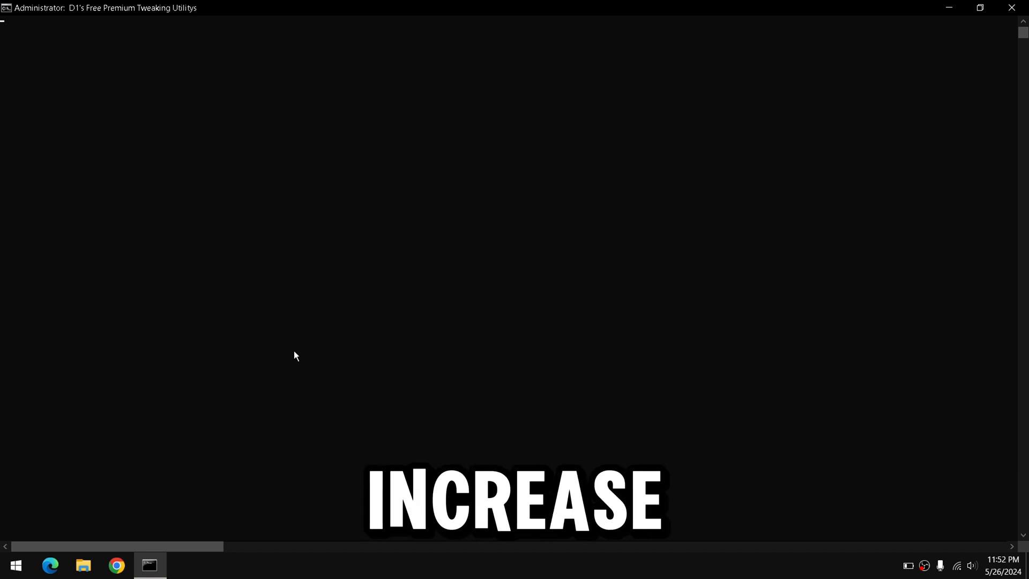
{"action": "type", "text": "5"}
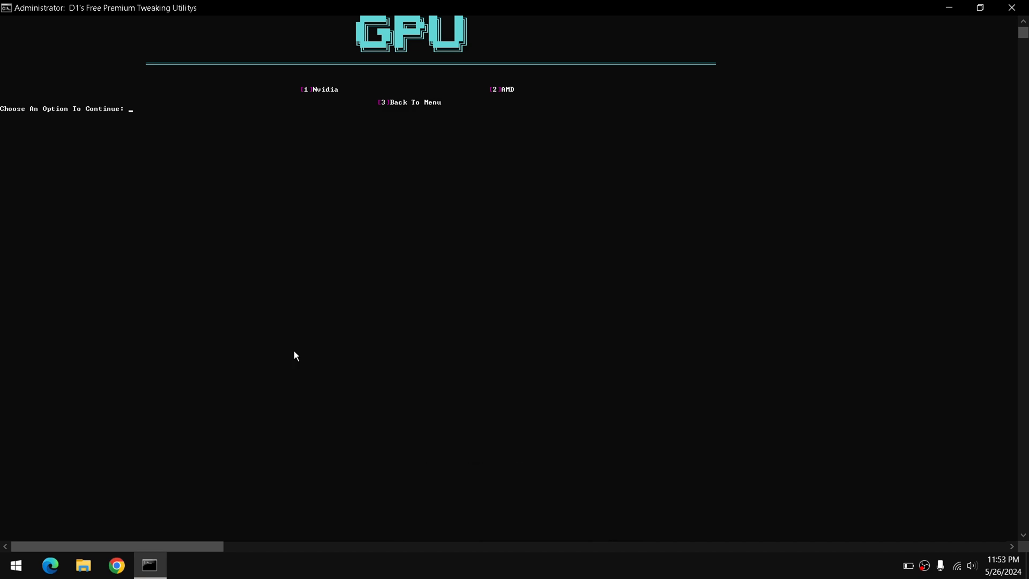
Choose option 1 to apply the Nvidia GPU tweaks.
{"action": "type", "text": "1"}
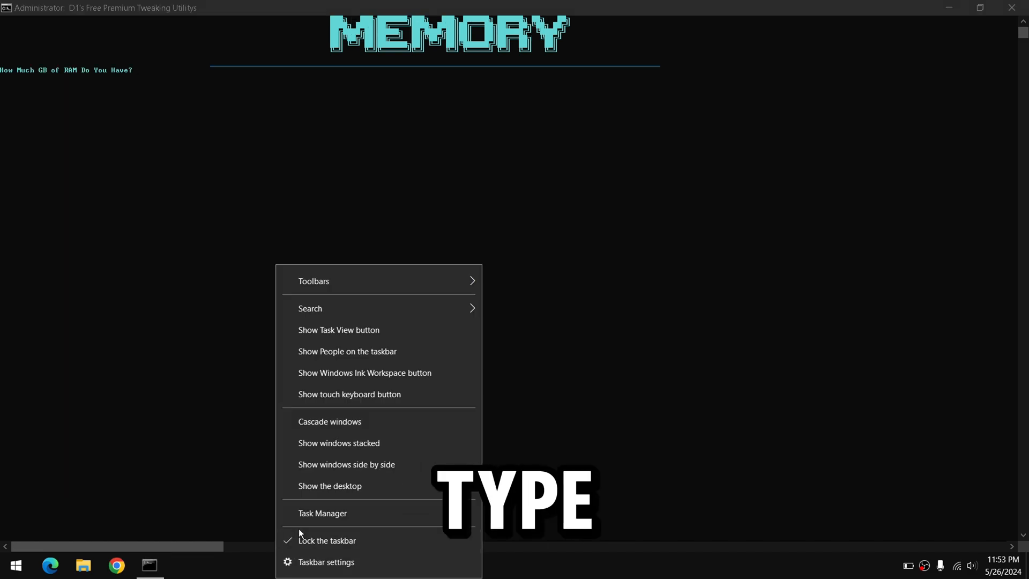
Check installed RAM in Task Manager and enter 16 at the memory prompt.
{"action": "left_click", "coordinate": [322, 514]}
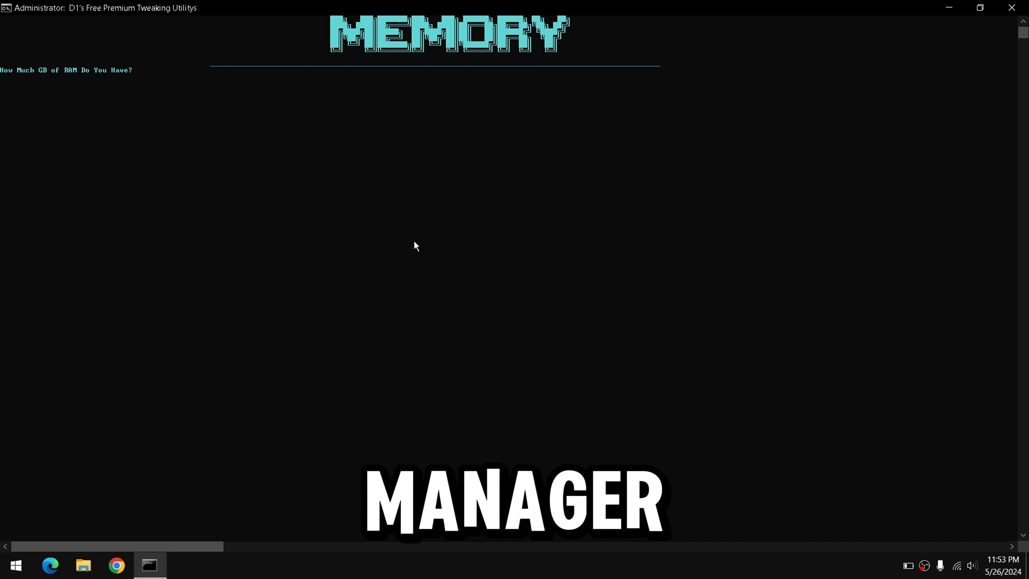
{"action": "type", "text": "16"}
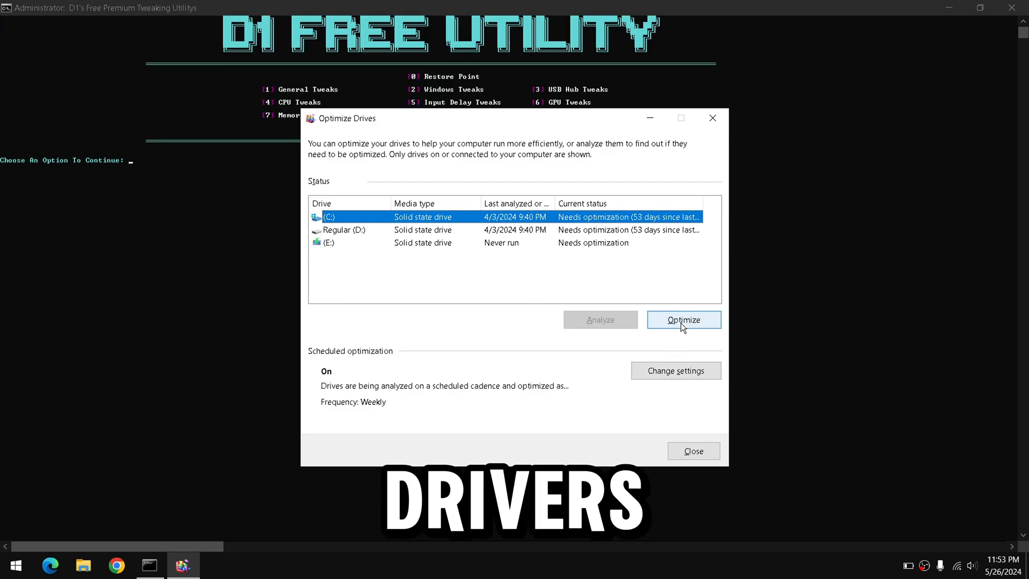
Optimize drive C: until it reads OK, then close Optimize Drives.
{"action": "left_click", "coordinate": [684, 319]}
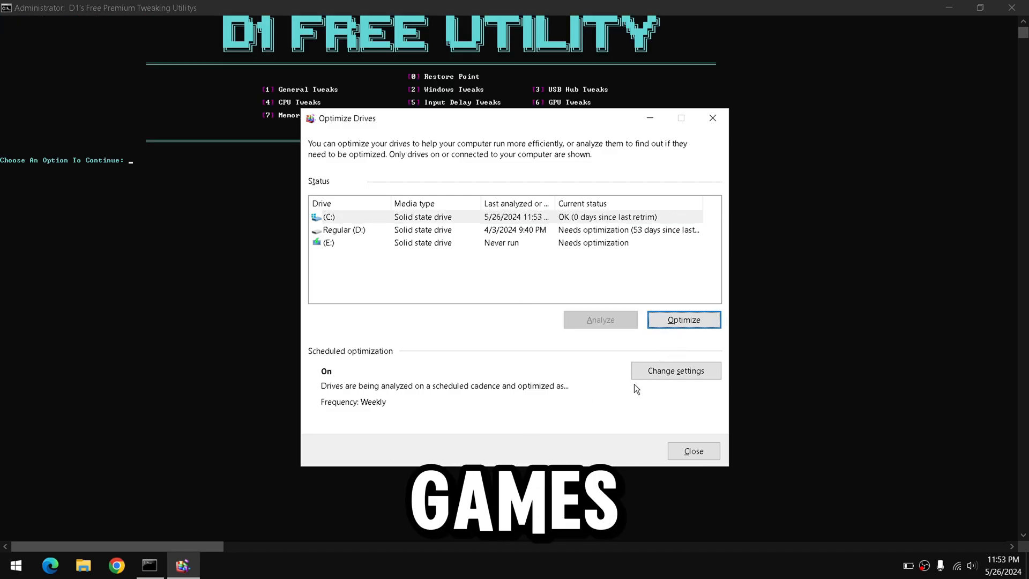
{"action": "left_click", "coordinate": [693, 451]}
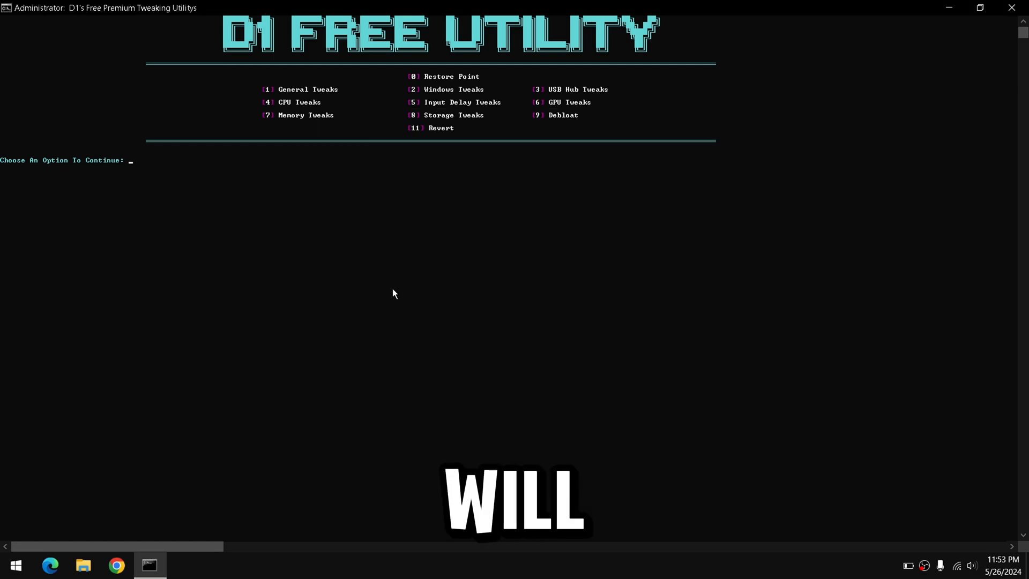